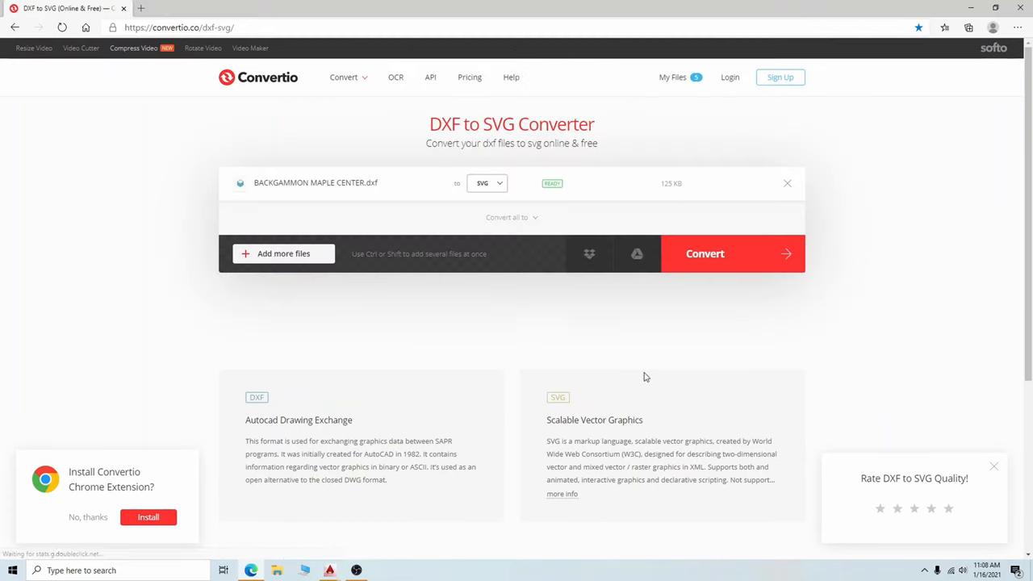
Queue the BACKGAMMON TRIANGLES DXF alongside the maple-center DXF for SVG conversion
left_click(284, 253)
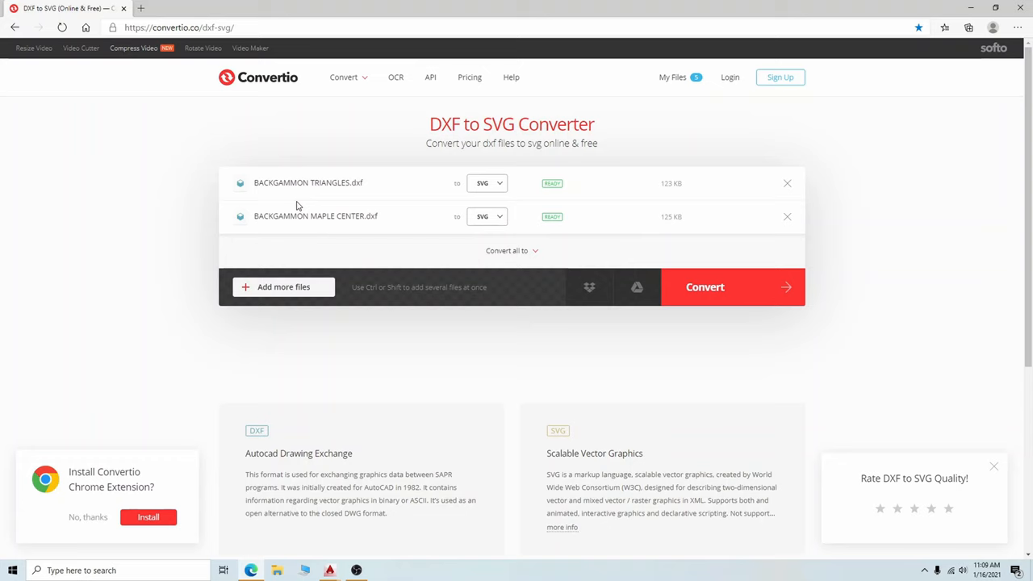
left_click(703, 287)
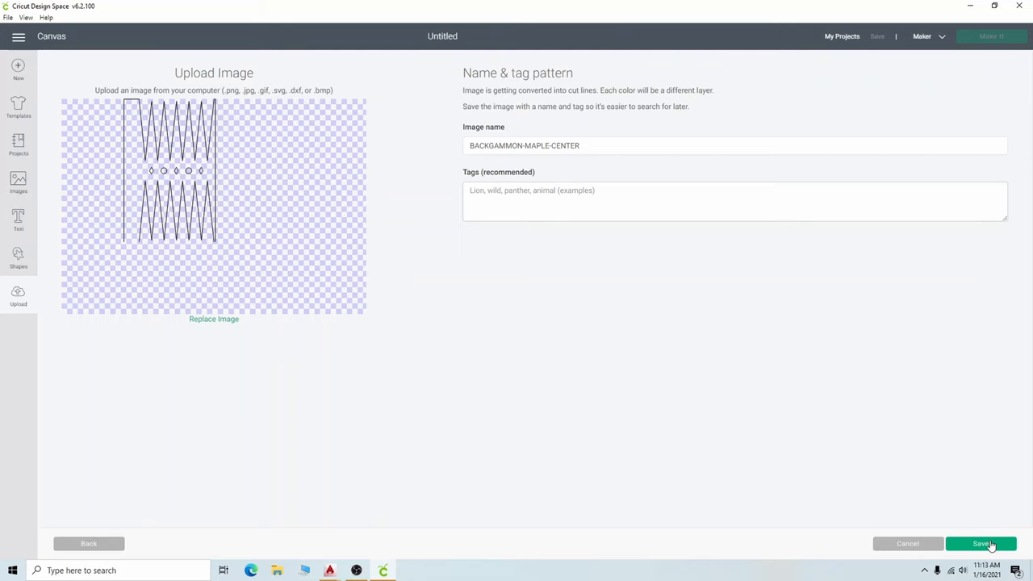
Save the maple-center vector upload and insert it onto the canvas
left_click(981, 542)
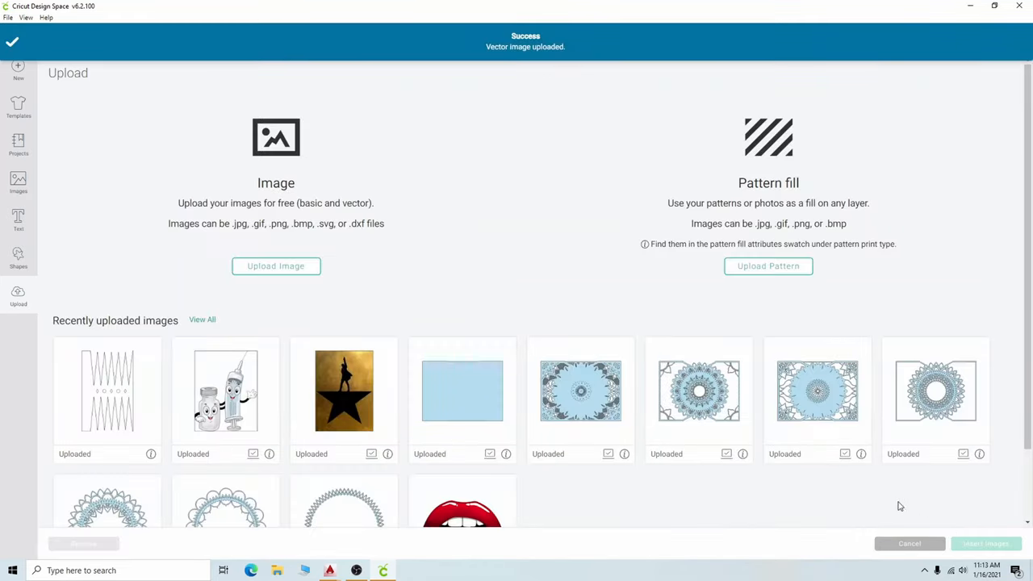
left_click(107, 391)
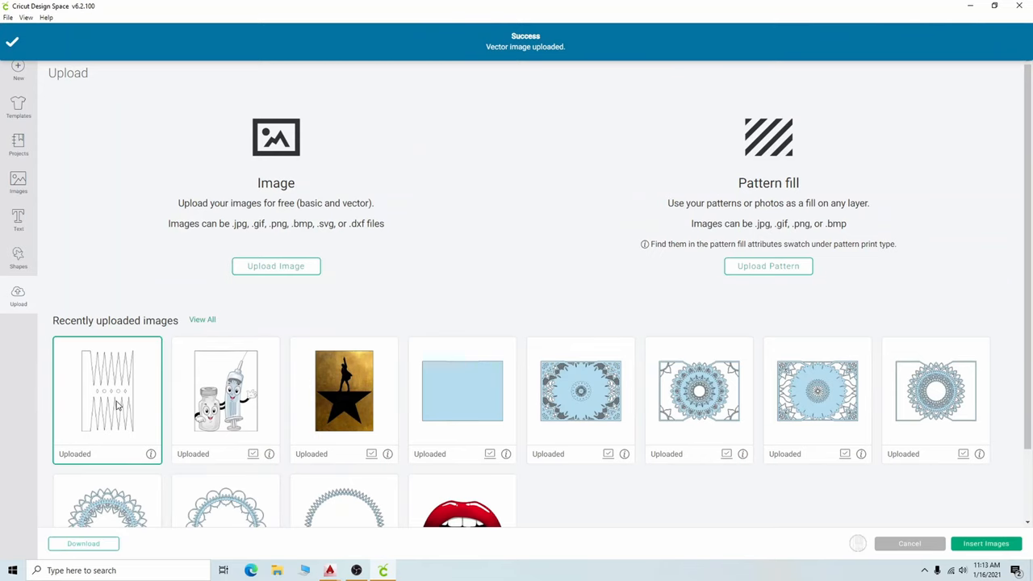
left_click(984, 542)
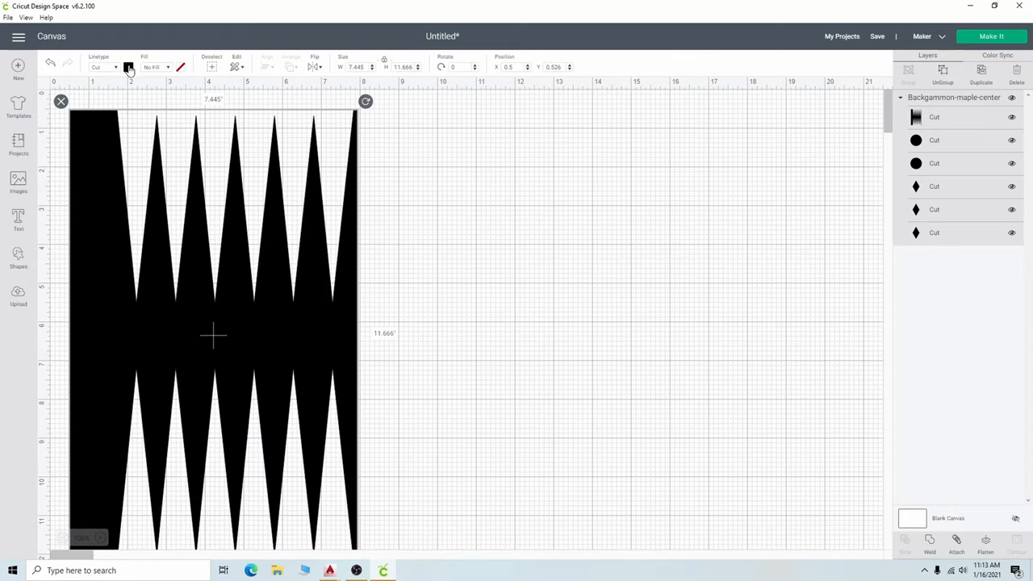
Attach the triangle and maple-center outlines into one group in the BACKGAMMON project
left_click(155, 68)
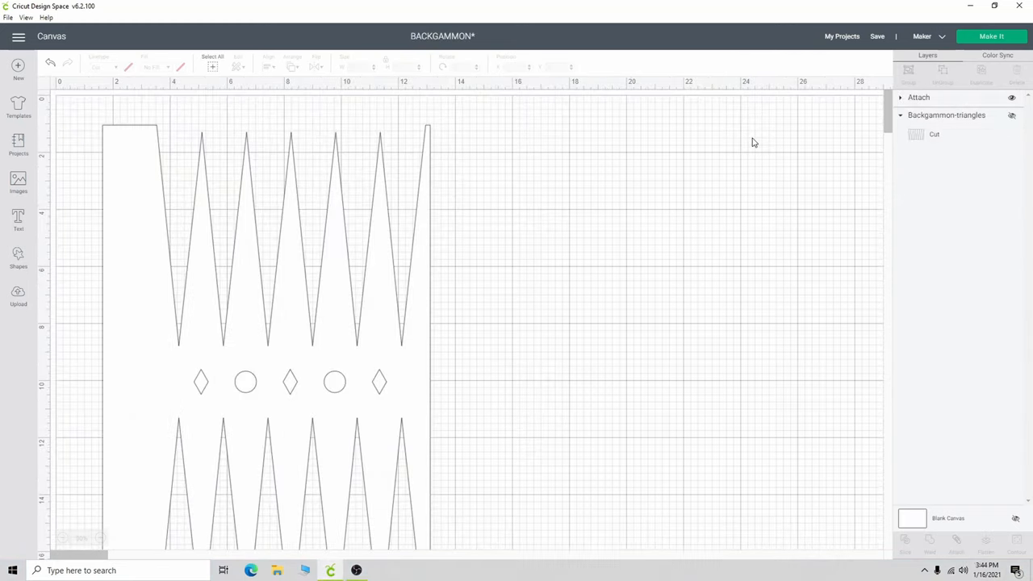
Send the design to Make It and accept the larger 12" x 24" mat
left_click(990, 36)
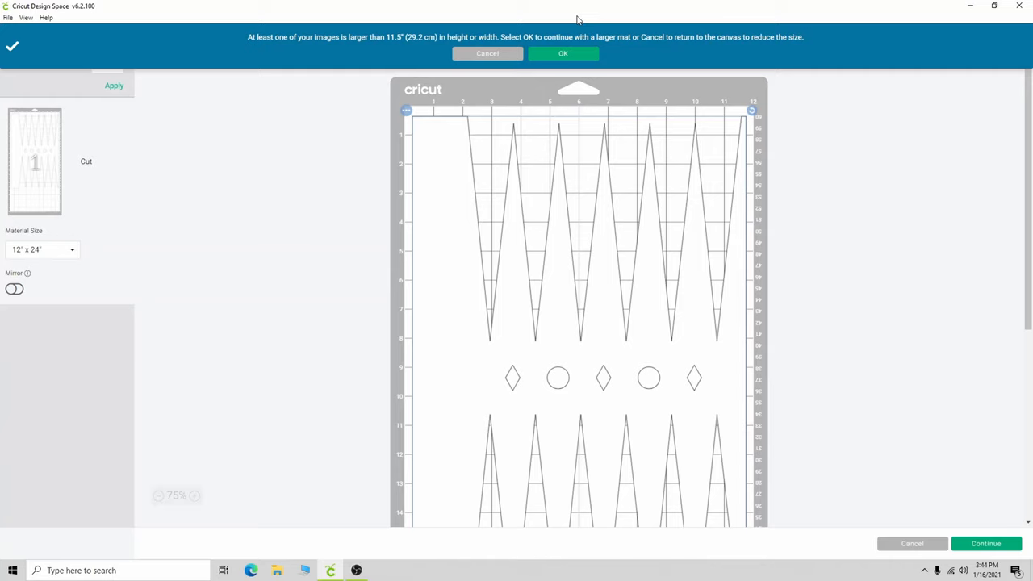
left_click(563, 54)
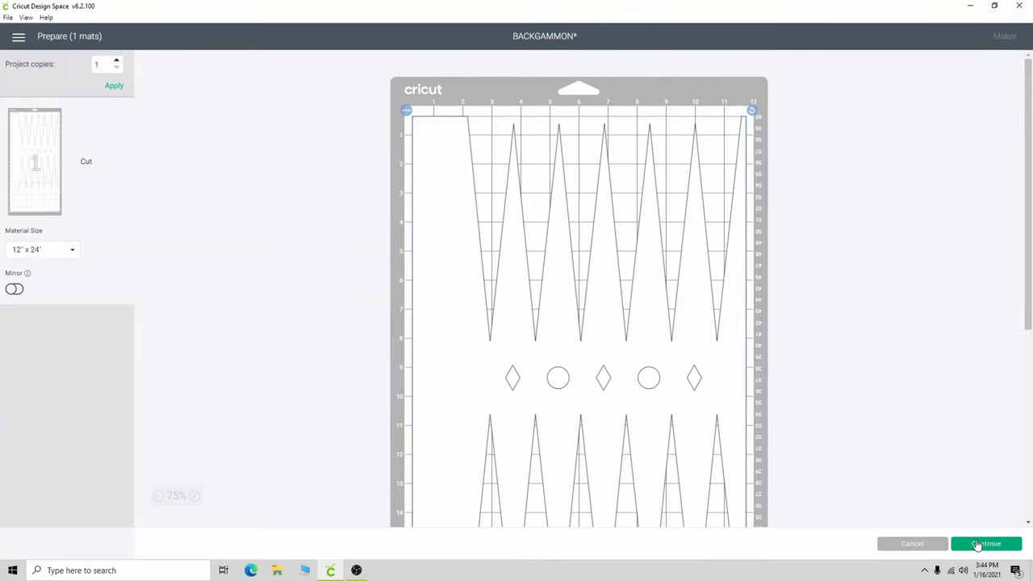
Continue to cut settings and raise Natural Wood Veneer pressure to More
left_click(984, 542)
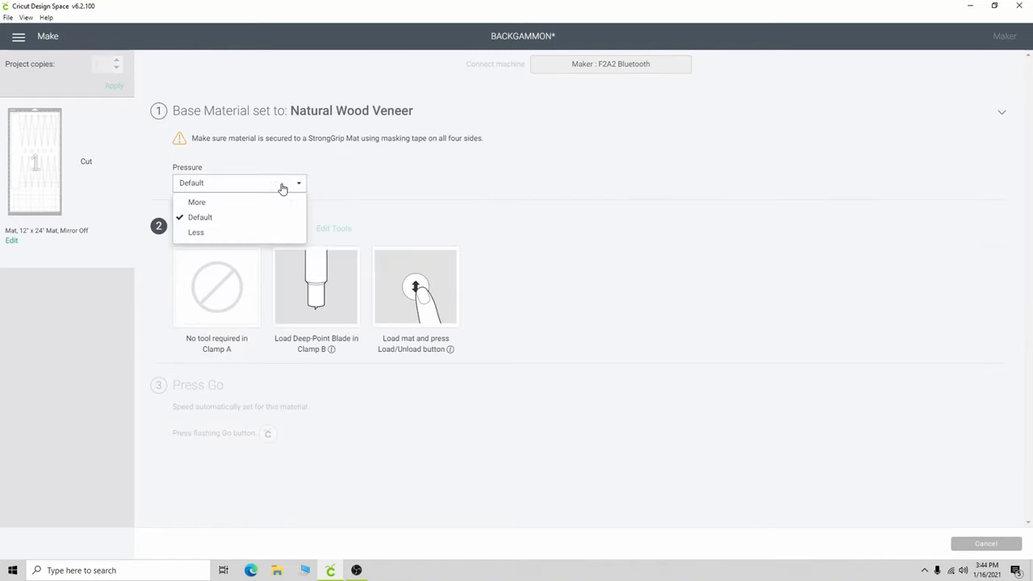
left_click(197, 201)
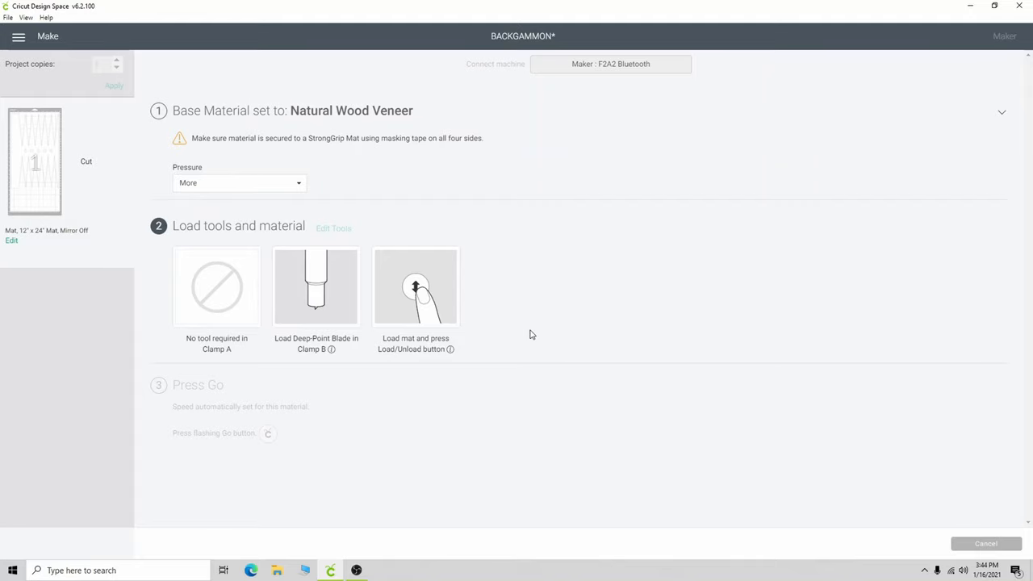